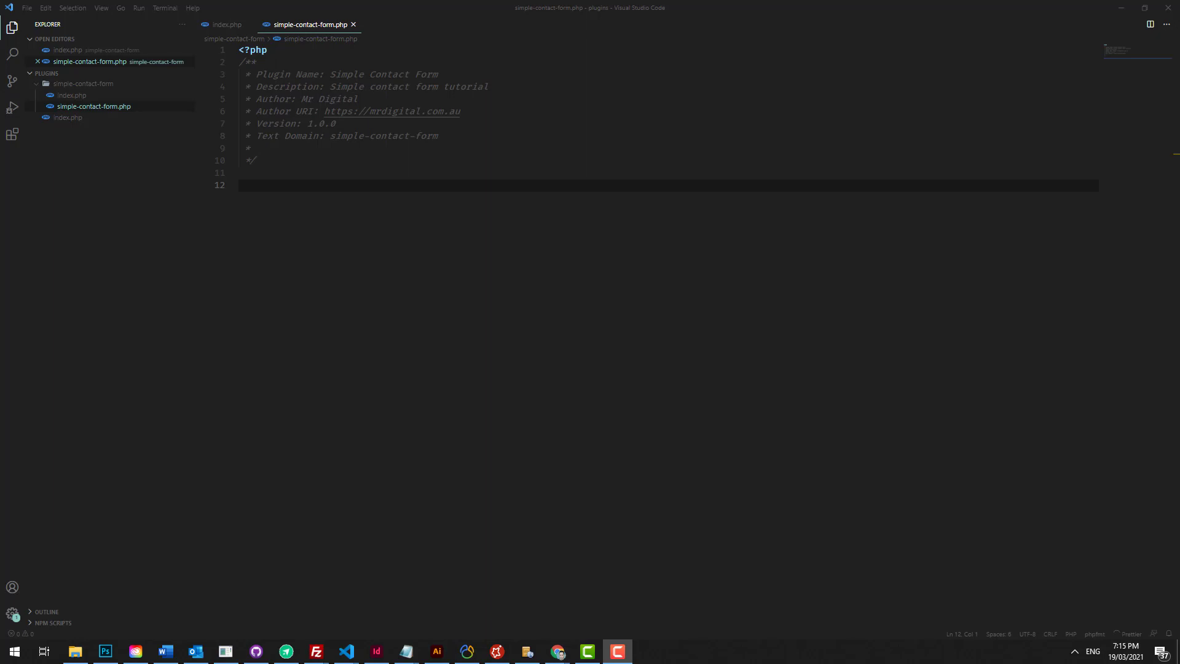
pyautogui.moveTo(804, 87)
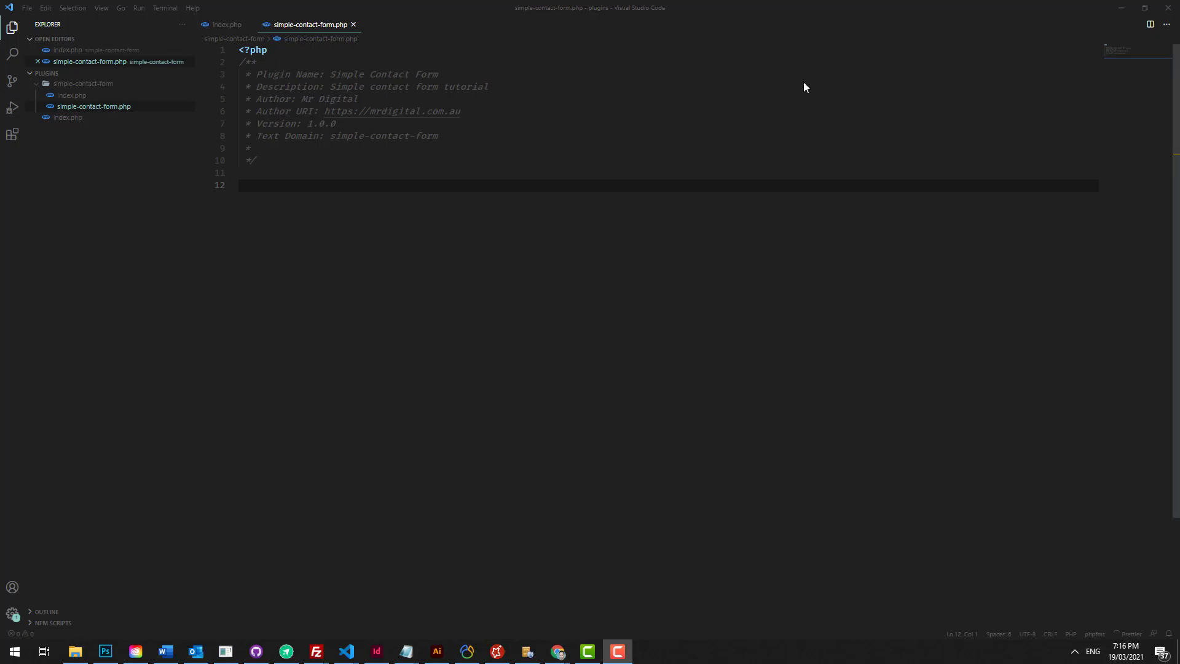
pyautogui.moveTo(240, 147)
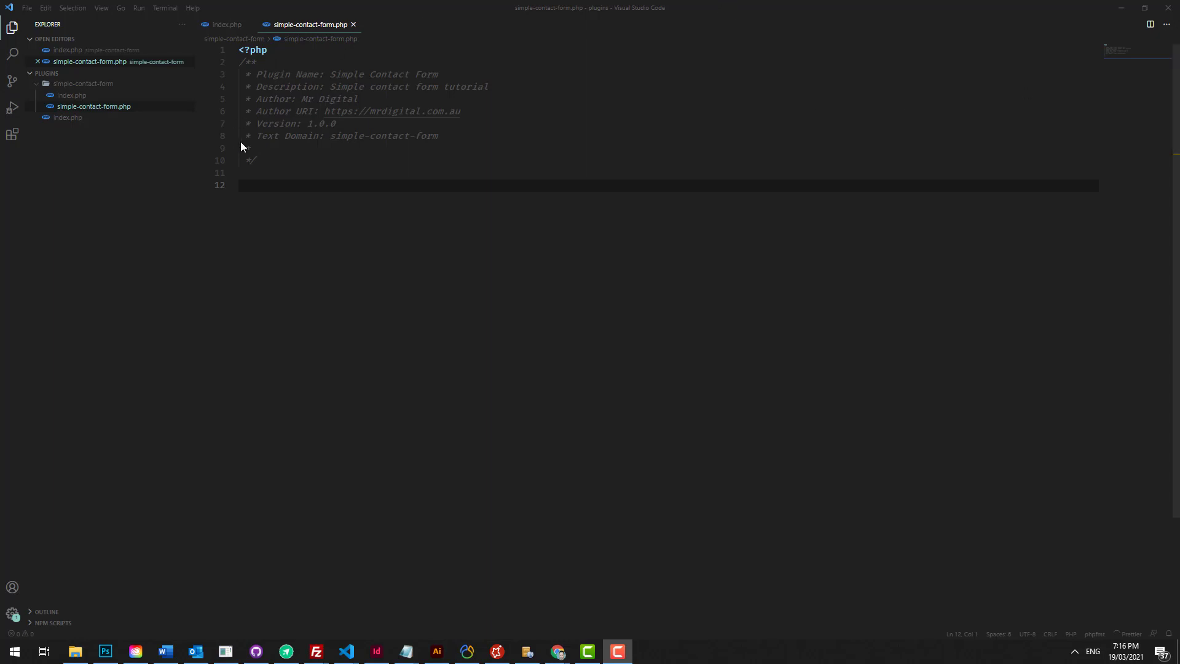
pyautogui.moveTo(278, 102)
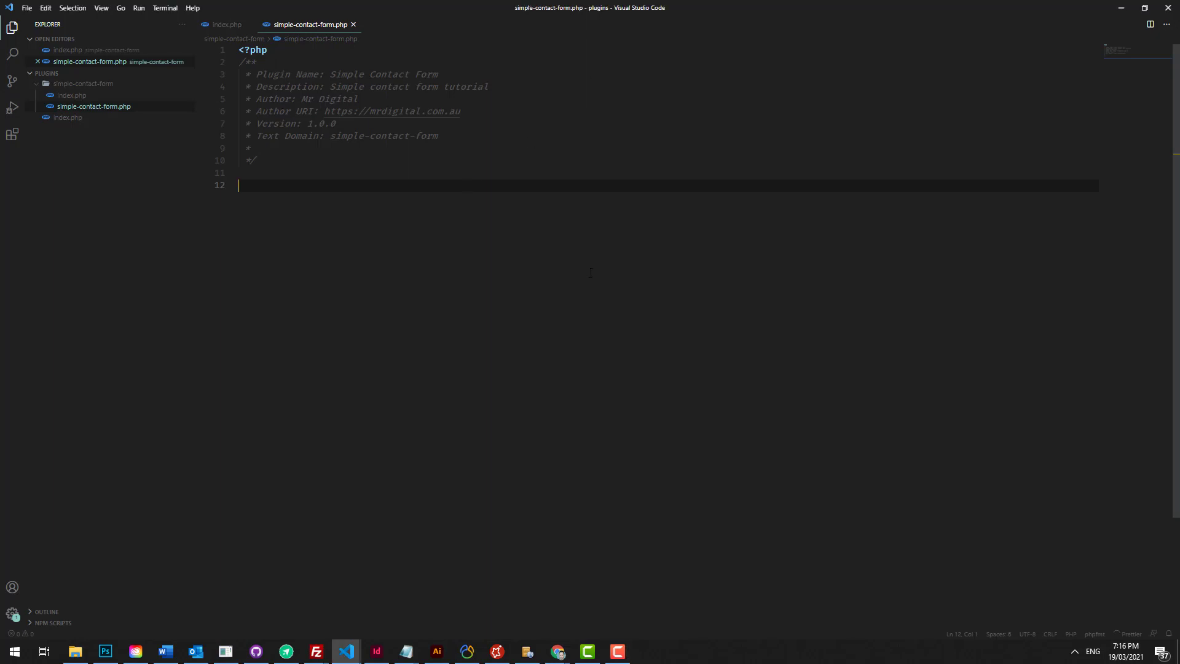
# Step: Add echo 'Hello'; after the plugin header comment and switch to Chrome
pyautogui.write("echo 'Hel'")
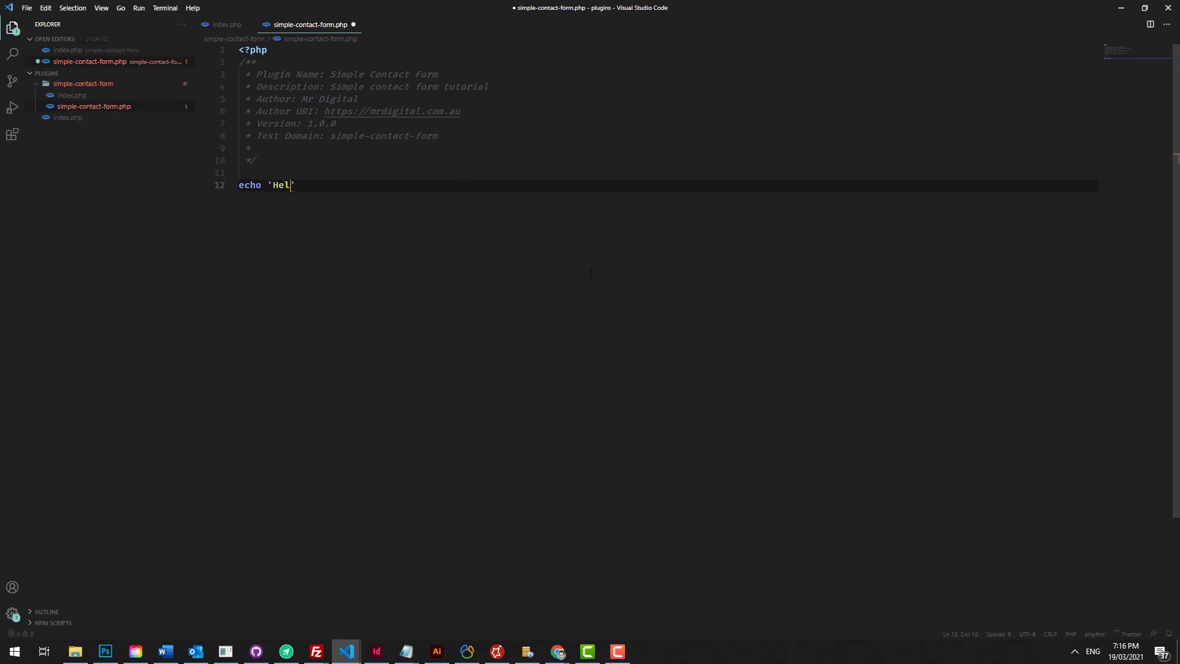
pyautogui.write("lo';")
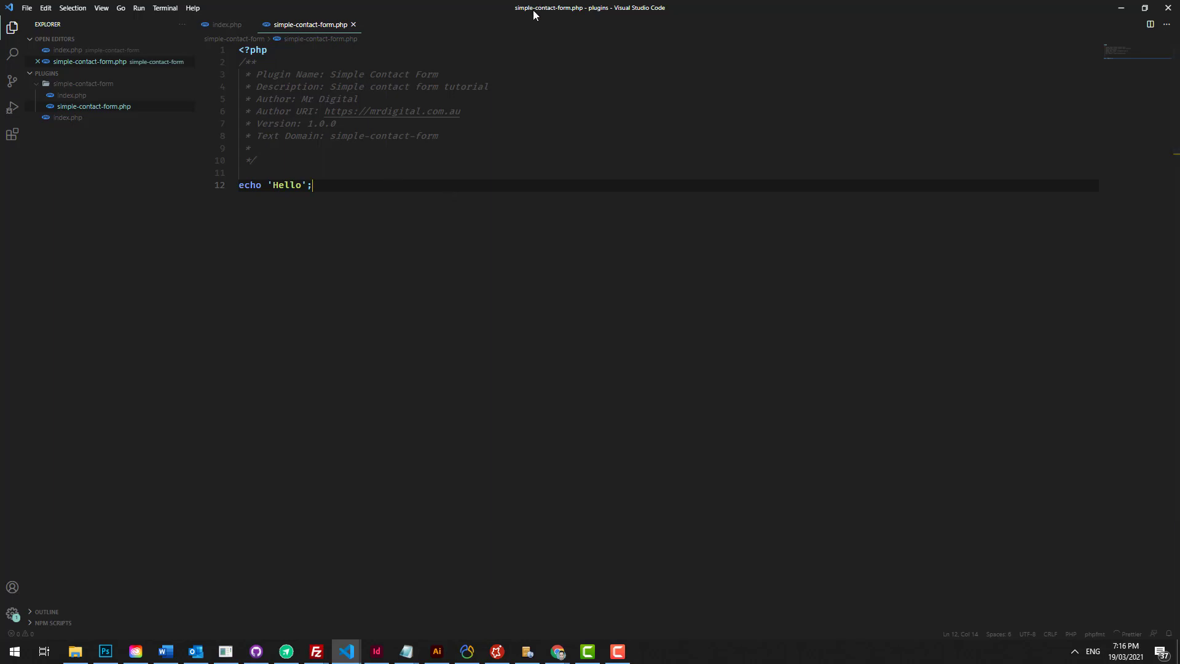
pyautogui.click(558, 651)
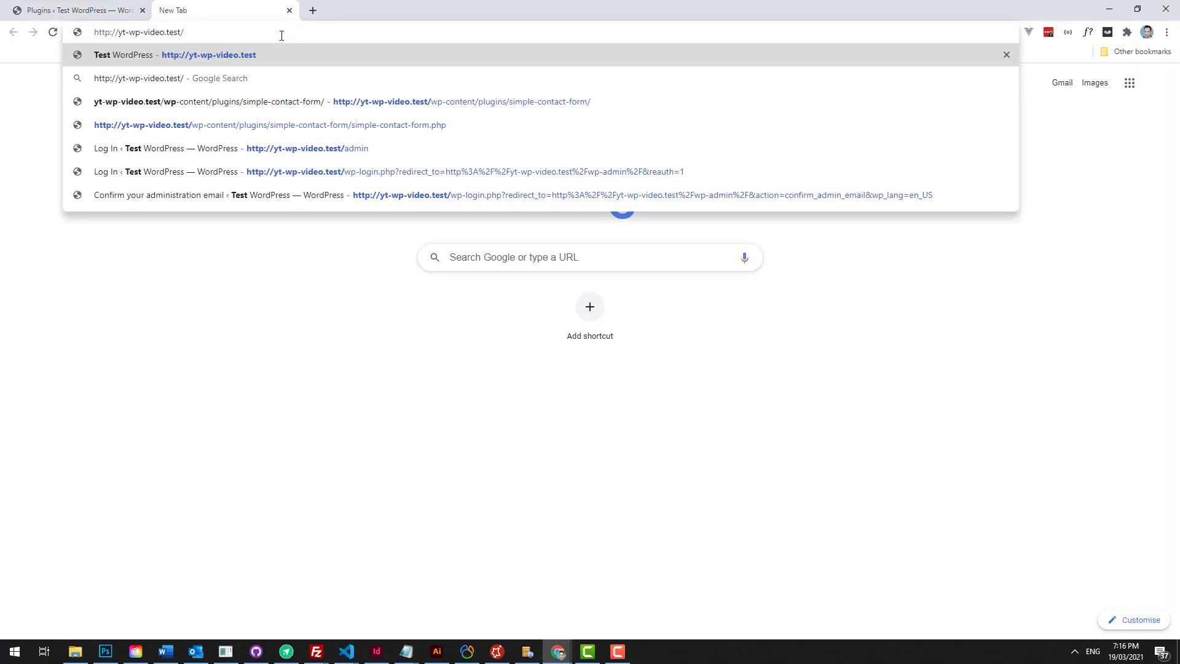
# Step: Enter the URL path wp-content/plugins/simple-contact-form/simple-contact-form in the address bar
pyautogui.write('simple-co')
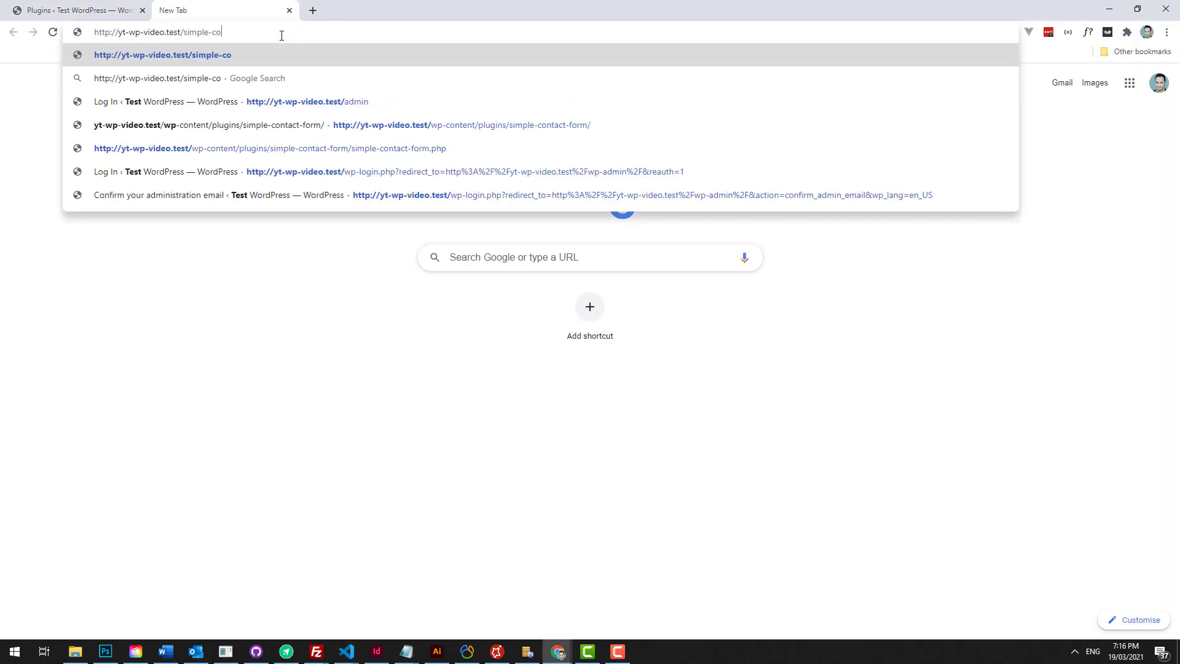
pyautogui.write('ntact-form')
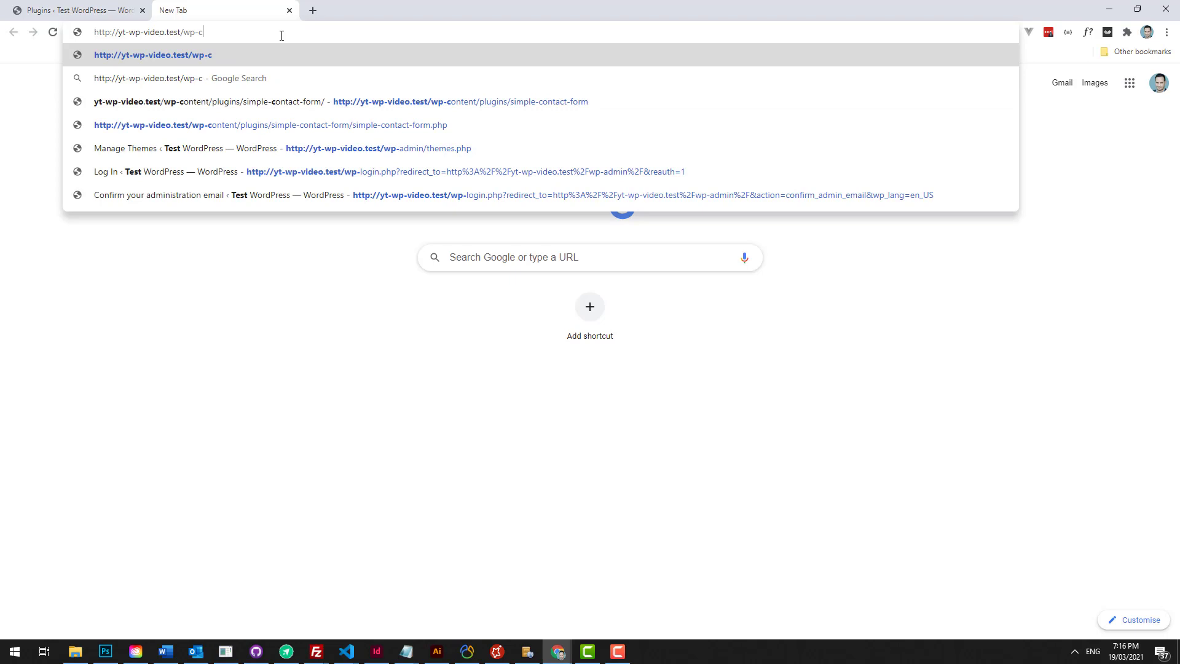
pyautogui.write('ontent/plugins')
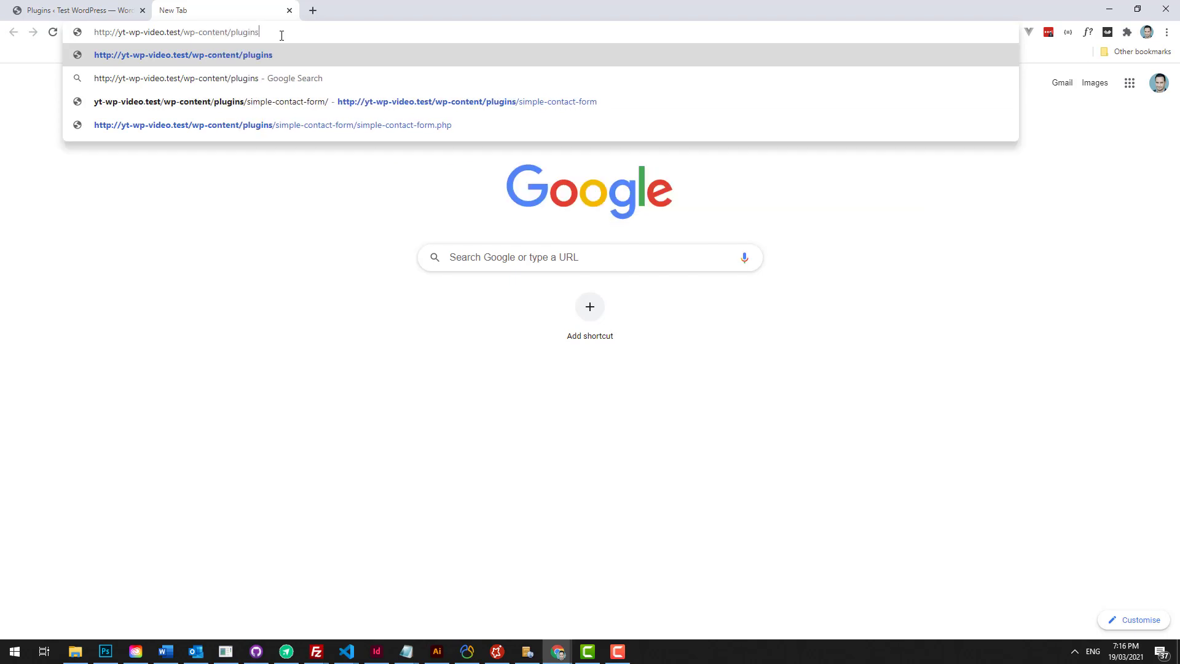
pyautogui.write('/simple-contact-form/si')
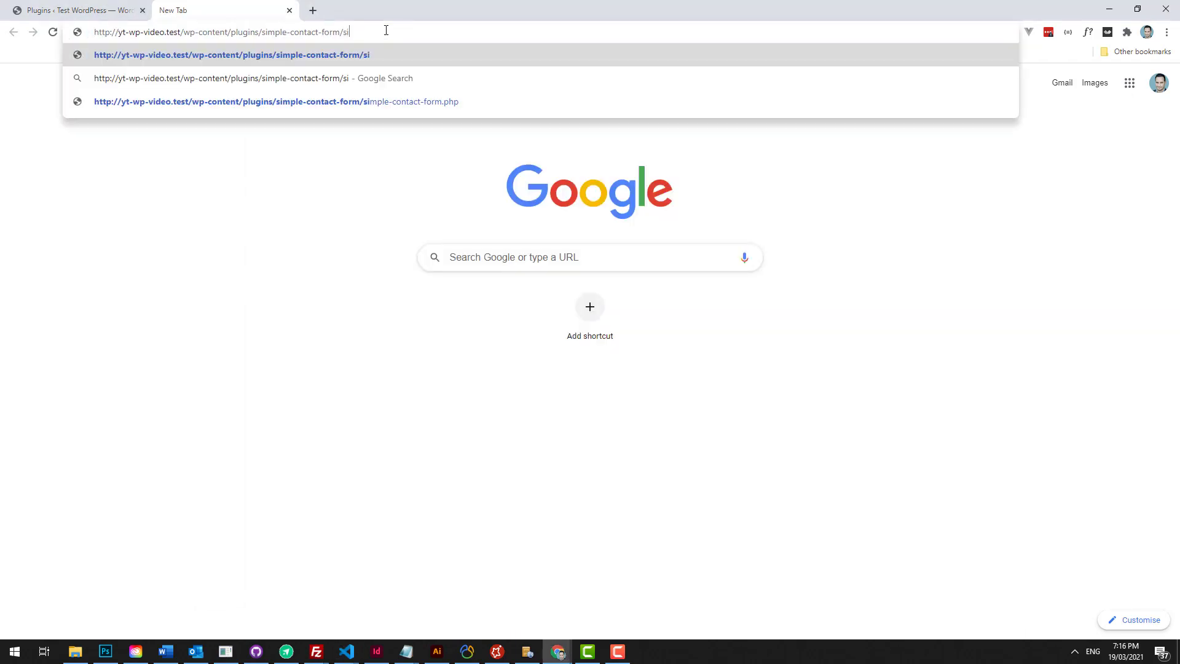
pyautogui.write('mple-contact-form')
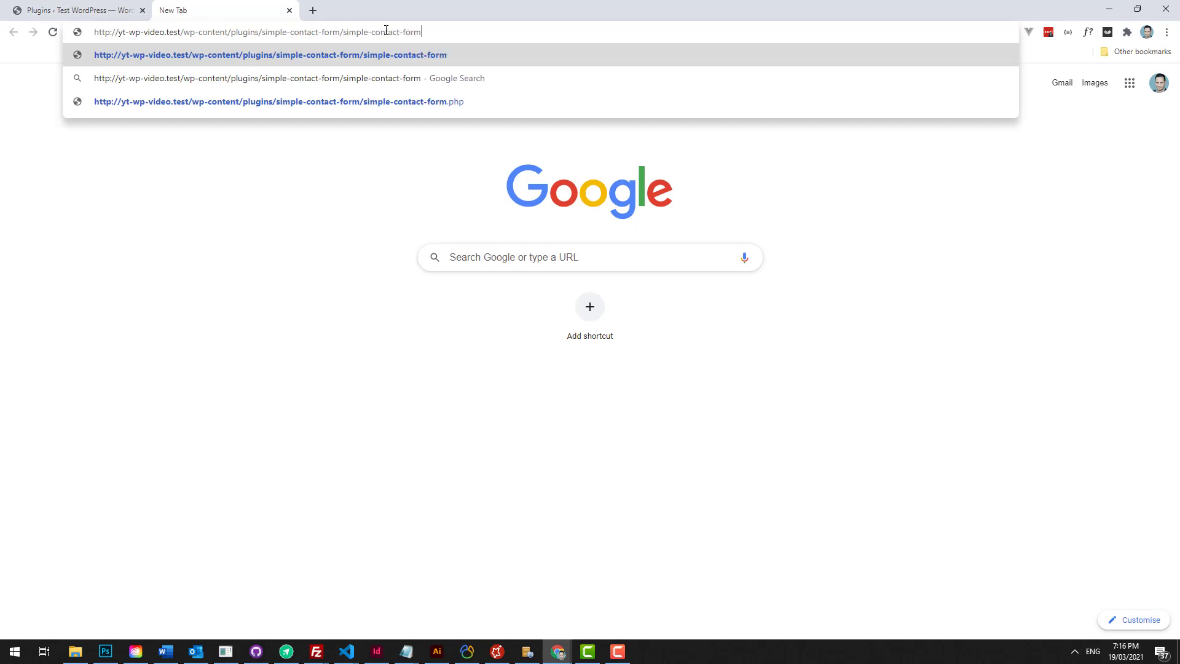
# Step: Open the simple-contact-form.php suggestion so the page shows Hello
pyautogui.click(278, 101)
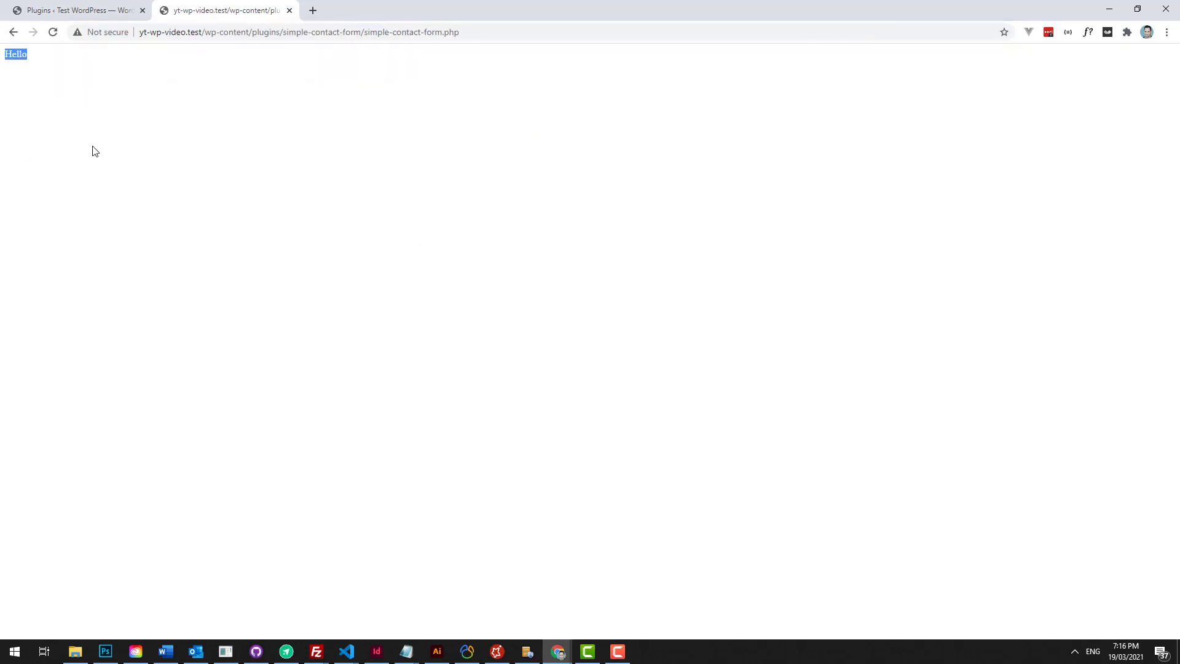
pyautogui.moveTo(345, 651)
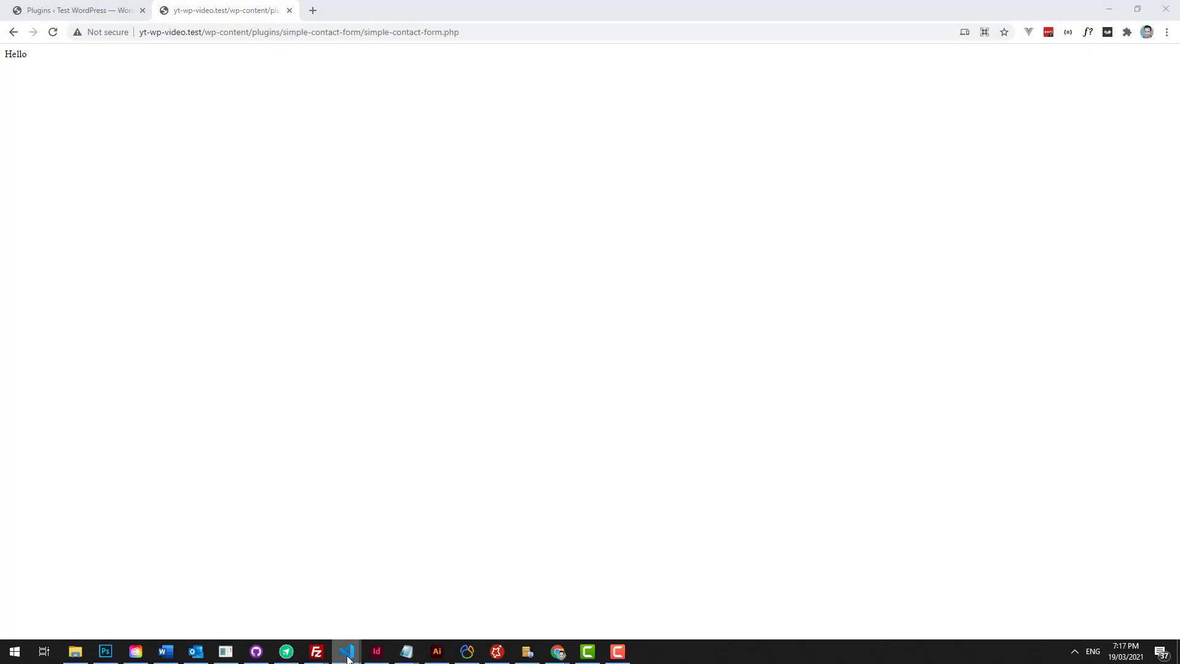
# Step: Replace the Hello echo with if( !defined('ABSPATH') ) { exit; } and save
pyautogui.click(346, 651)
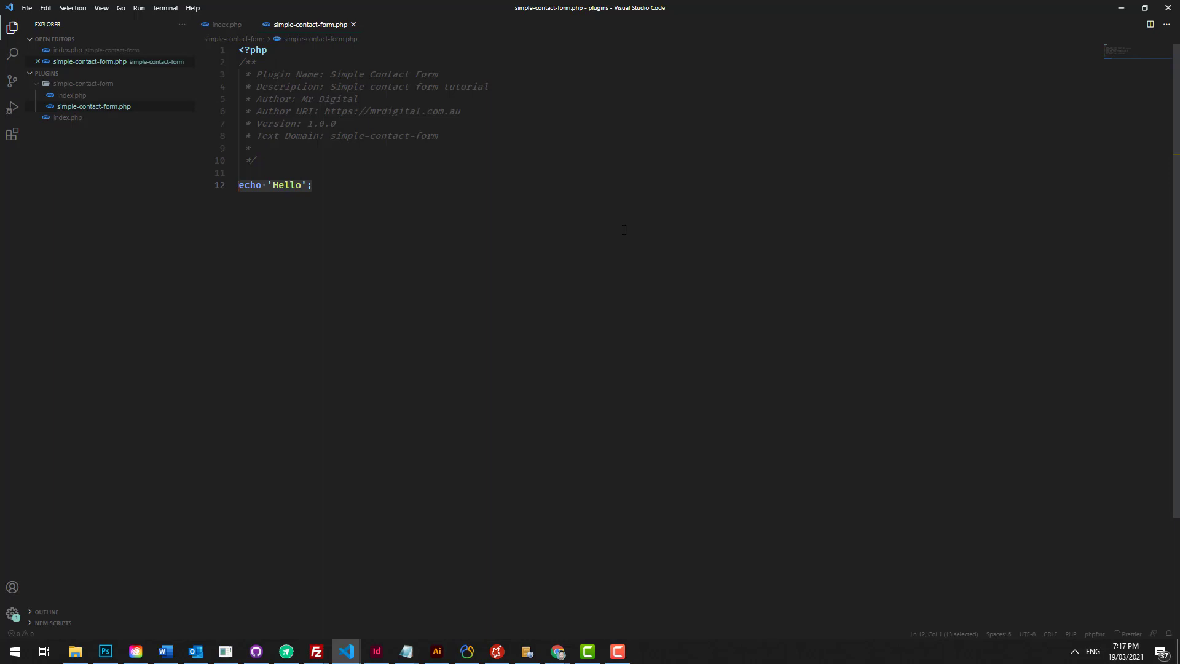
pyautogui.write('if(')
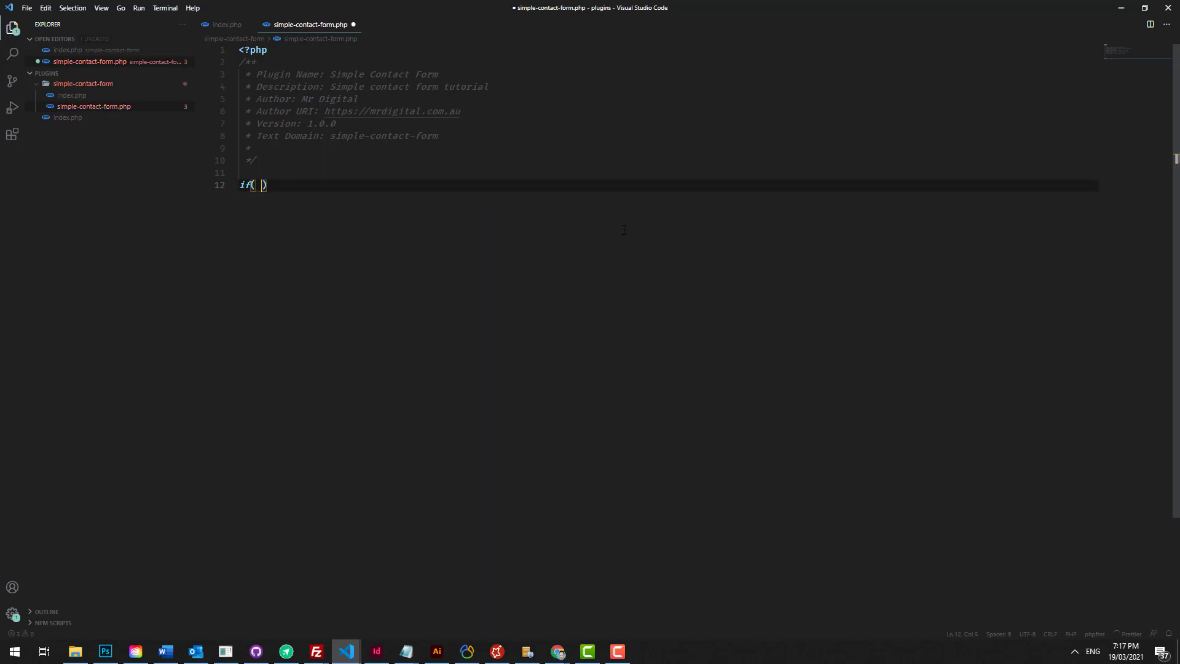
pyautogui.write('!')
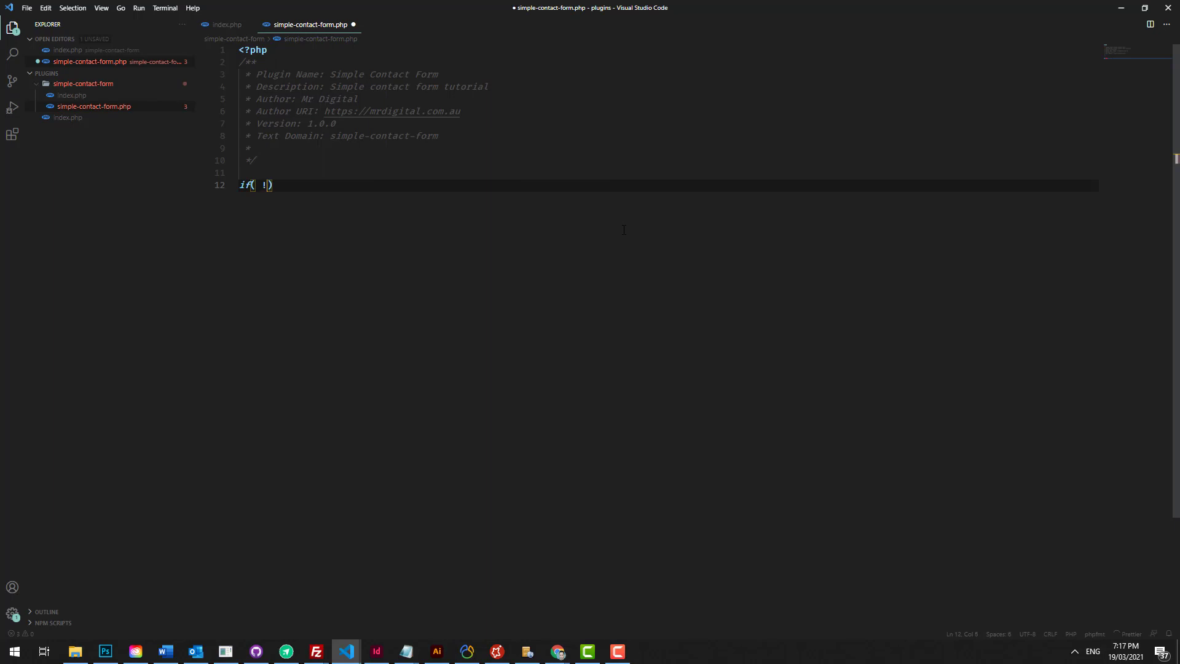
pyautogui.write('defined(')
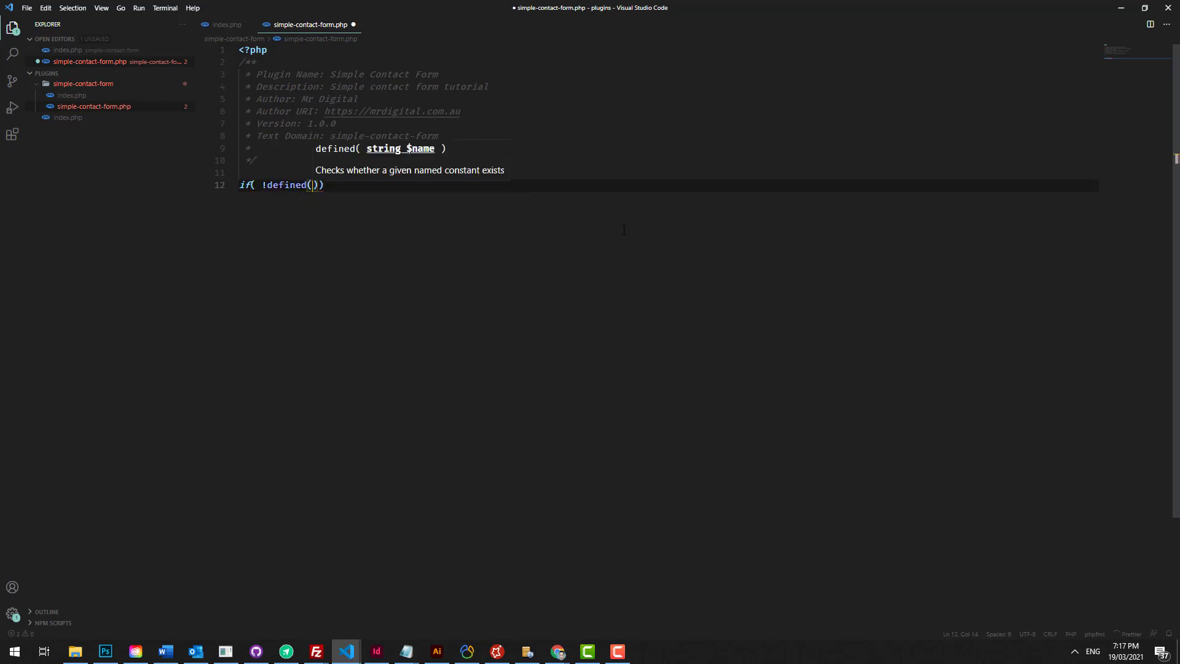
pyautogui.write("'ABSPATH'")
pyautogui.write('exit;')
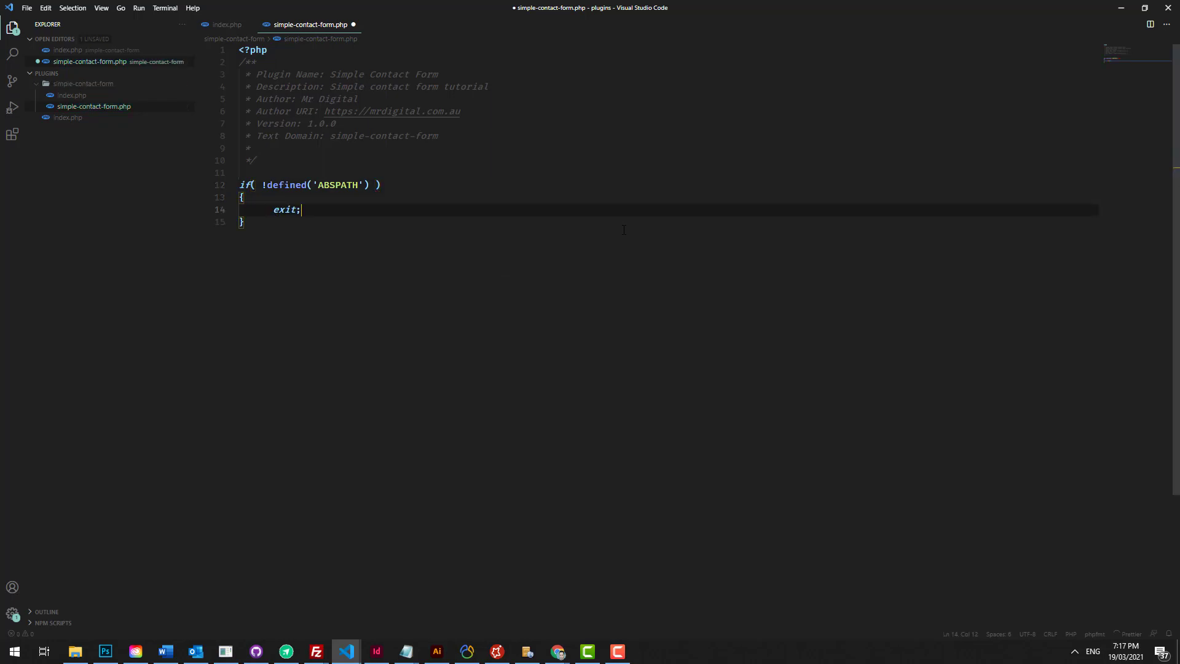
pyautogui.press('ctrl+s')
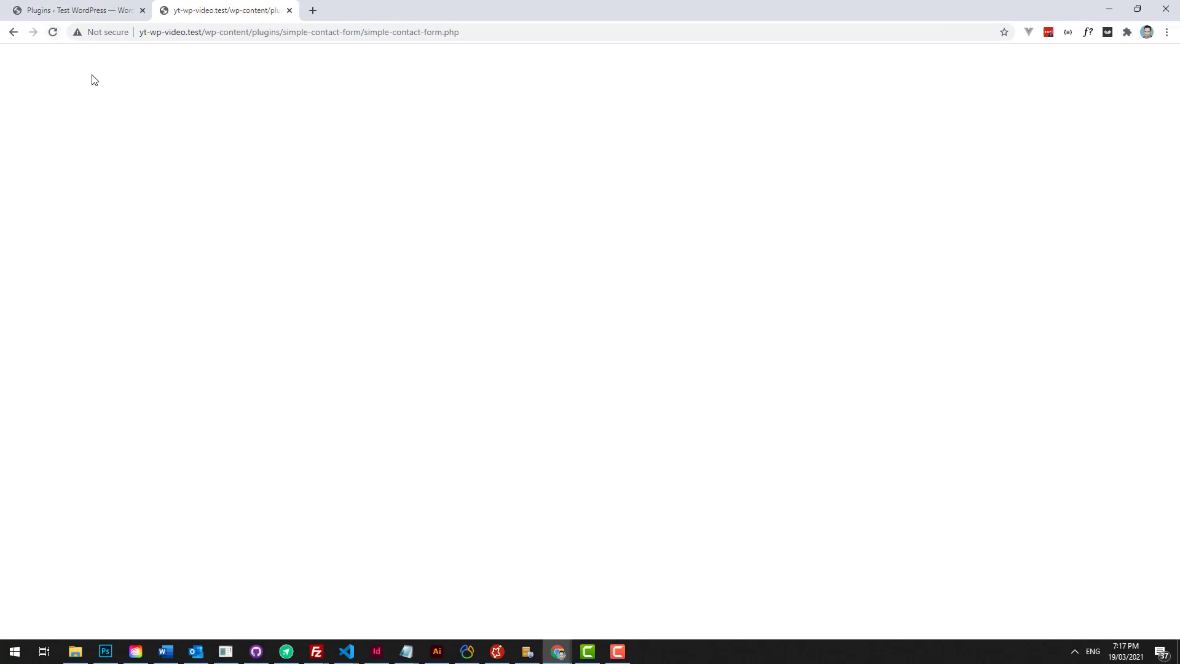
pyautogui.click(345, 651)
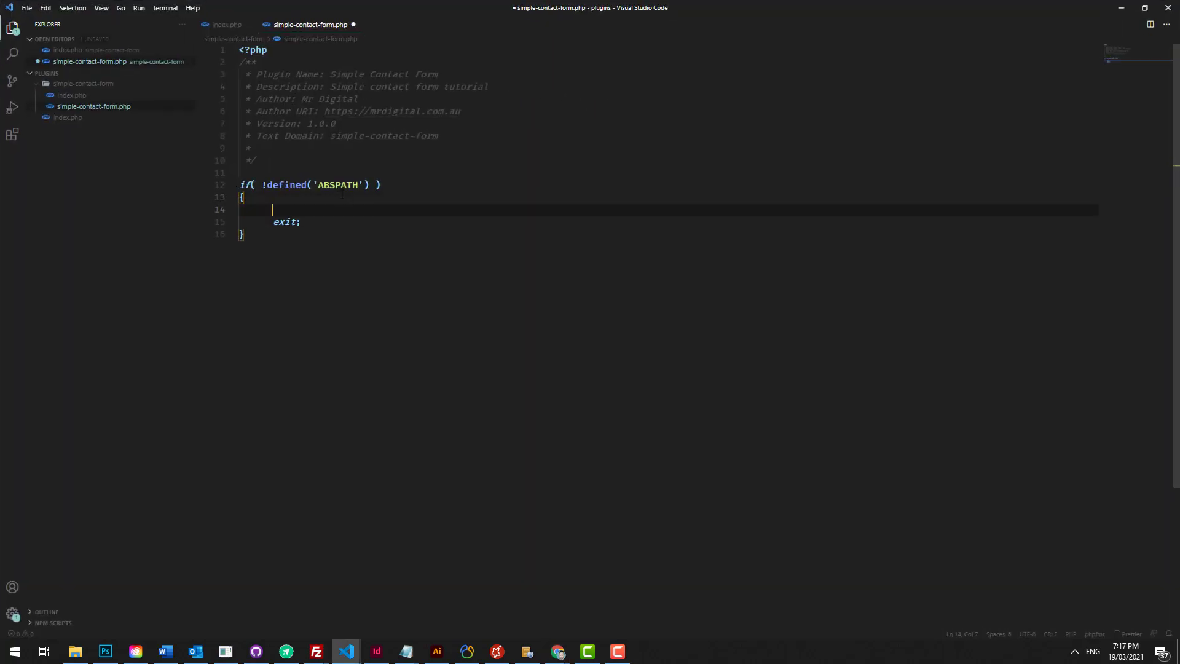
# Step: Add echo 'What are you trying to do?'; above exit inside the guard
pyautogui.write("echo 'What are you")
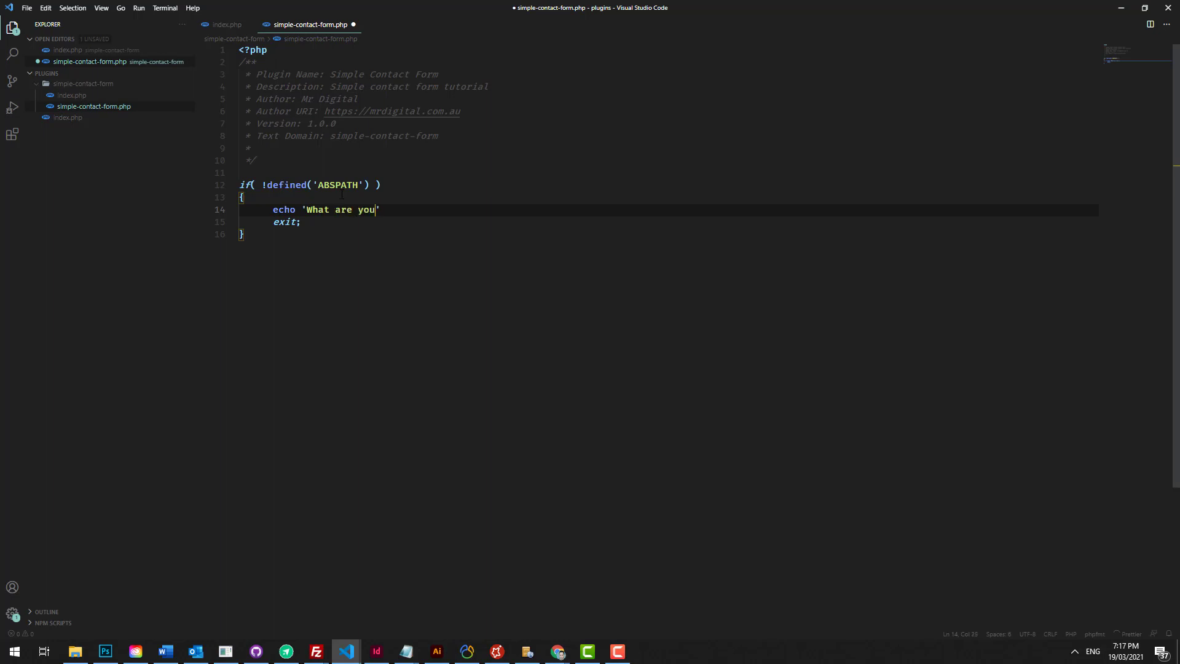
pyautogui.write("trying to do?';")
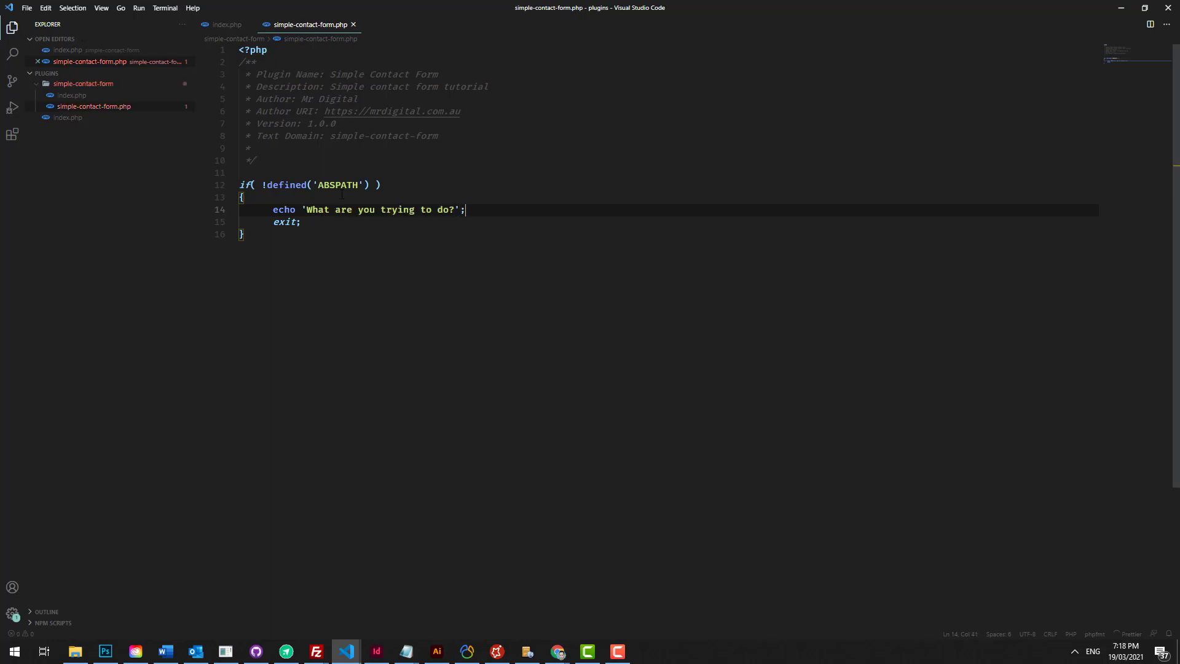
pyautogui.click(558, 652)
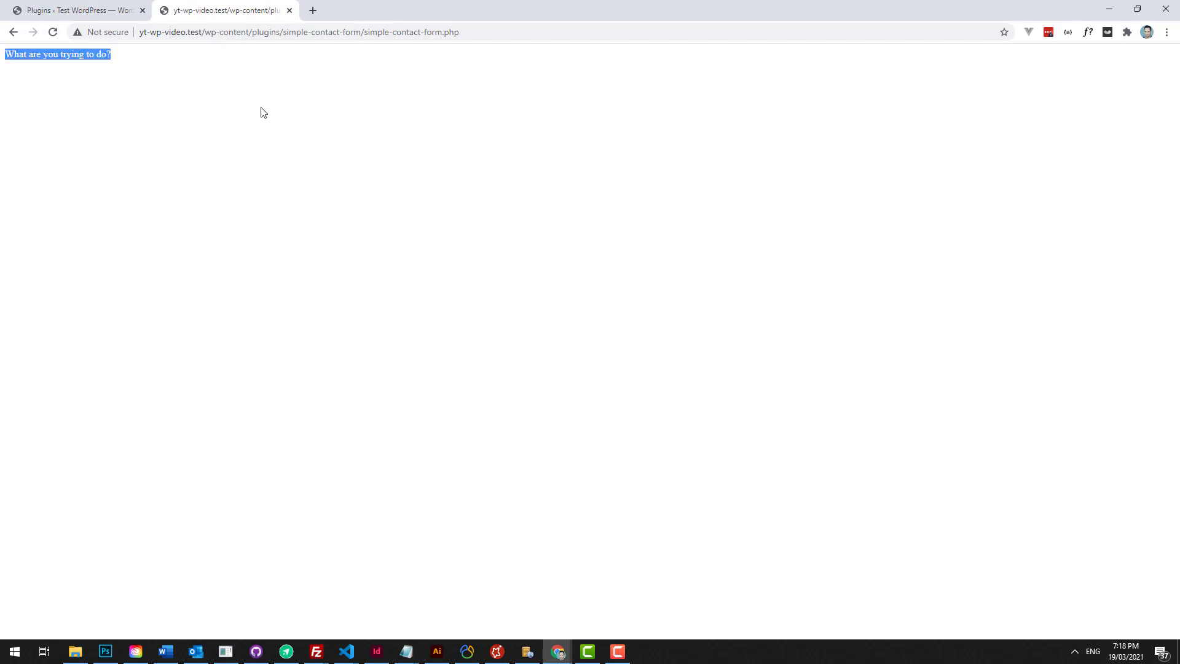
# Step: Check the direct page shows 'What are you trying to do?', then return to VS Code
pyautogui.click(264, 113)
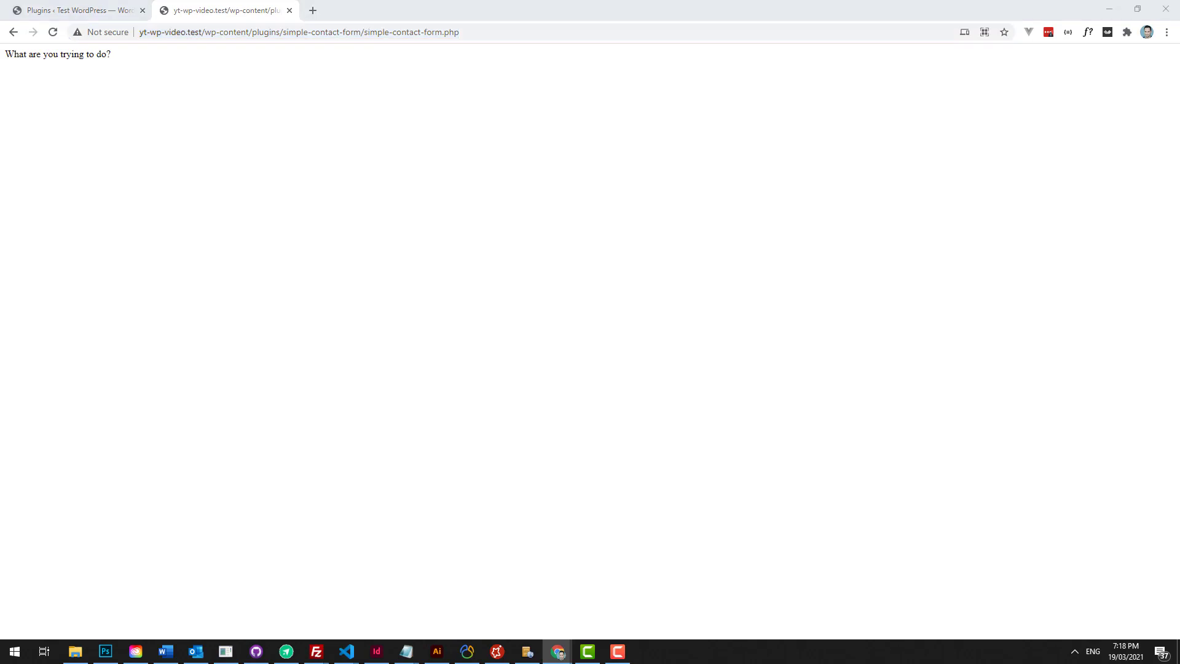
pyautogui.click(345, 651)
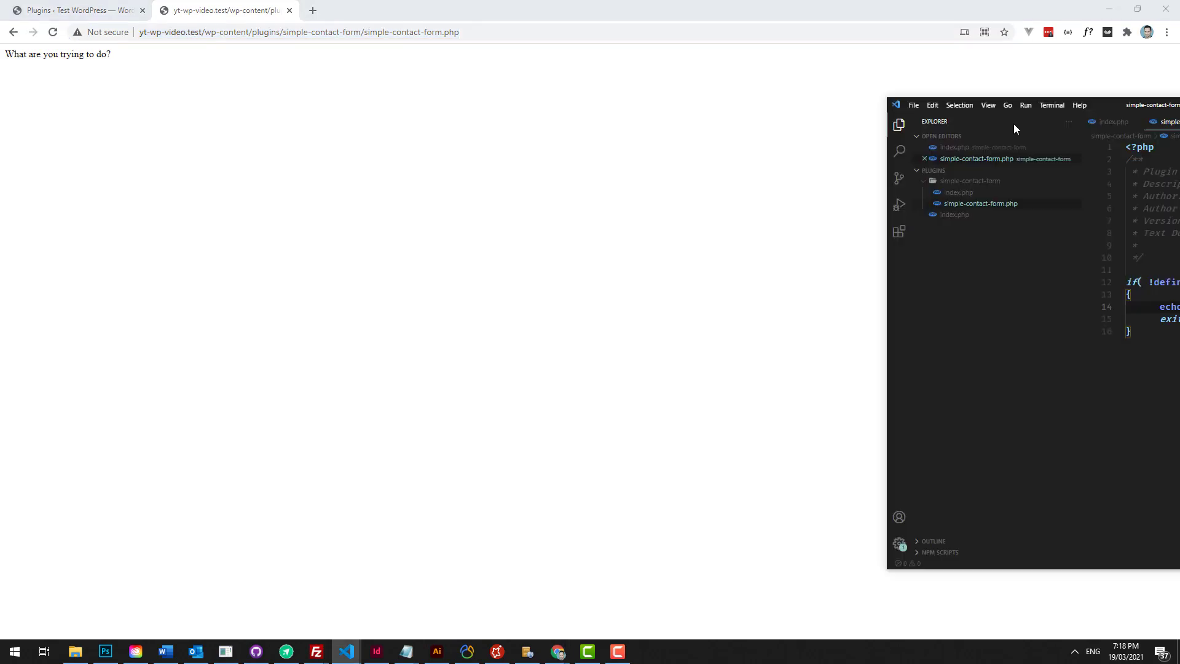
pyautogui.click(1136, 9)
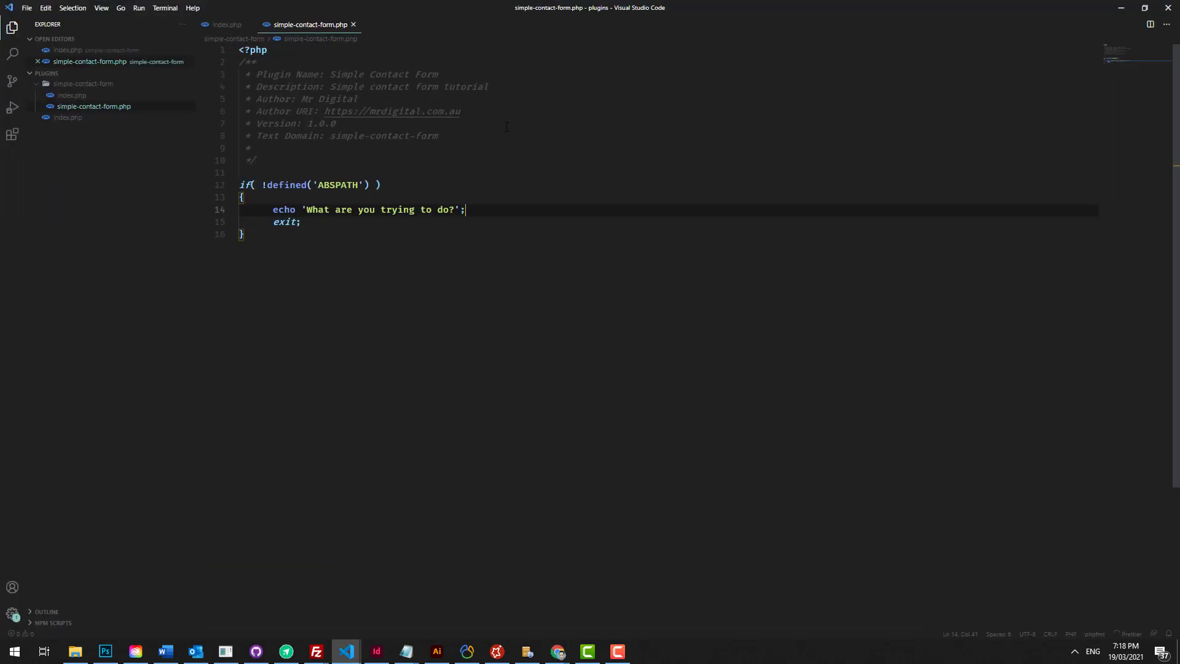